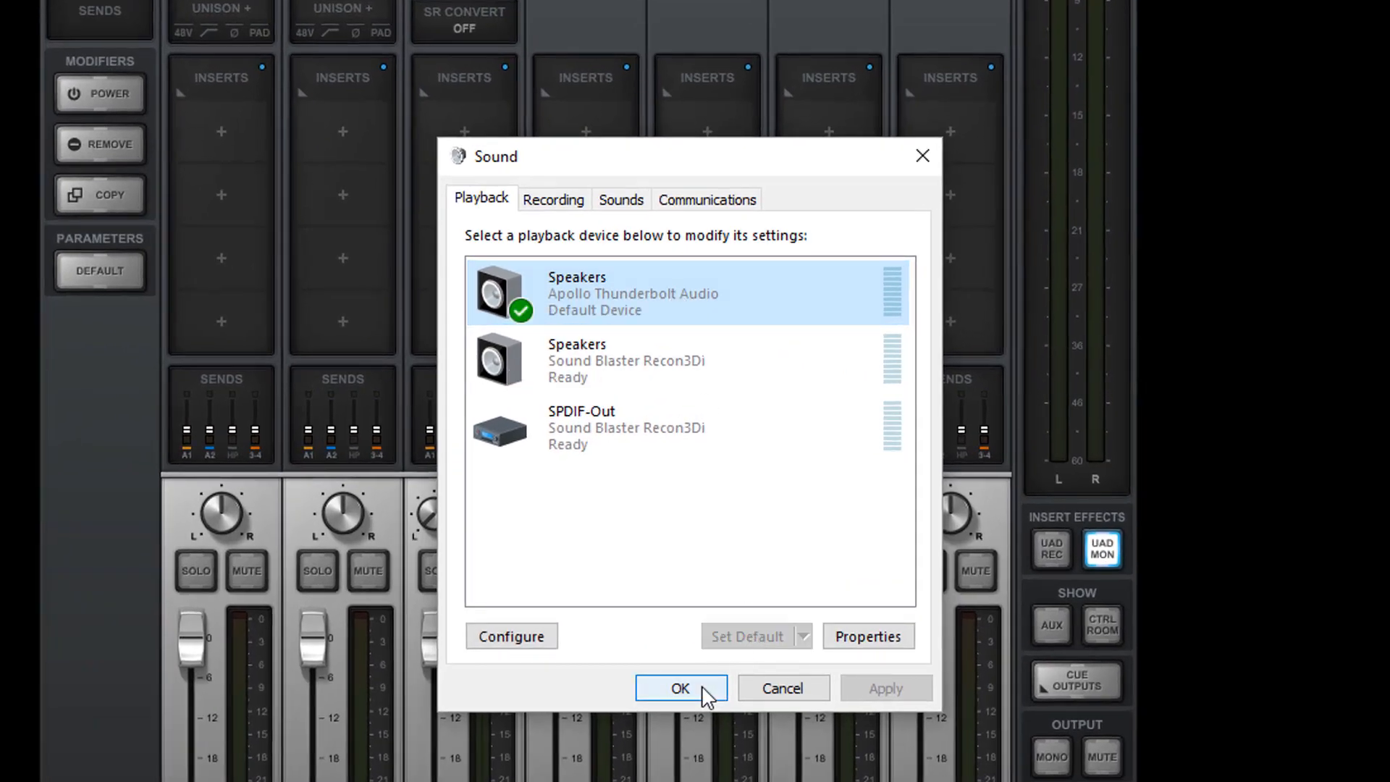
- Confirm Apollo Thunderbolt Audio as the default playback device with OK
{"action": "left_click", "coordinate": [680, 688]}
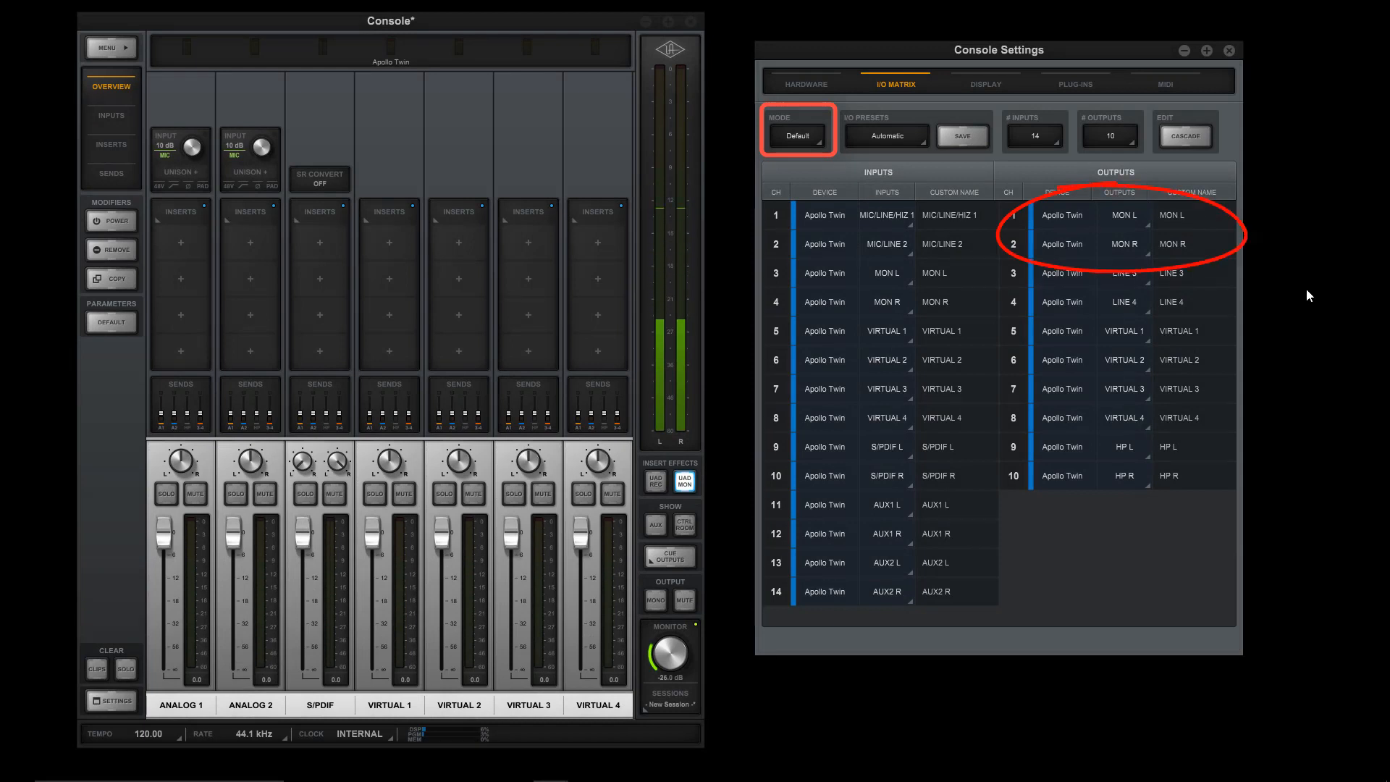
{"action": "left_click", "coordinate": [1230, 49]}
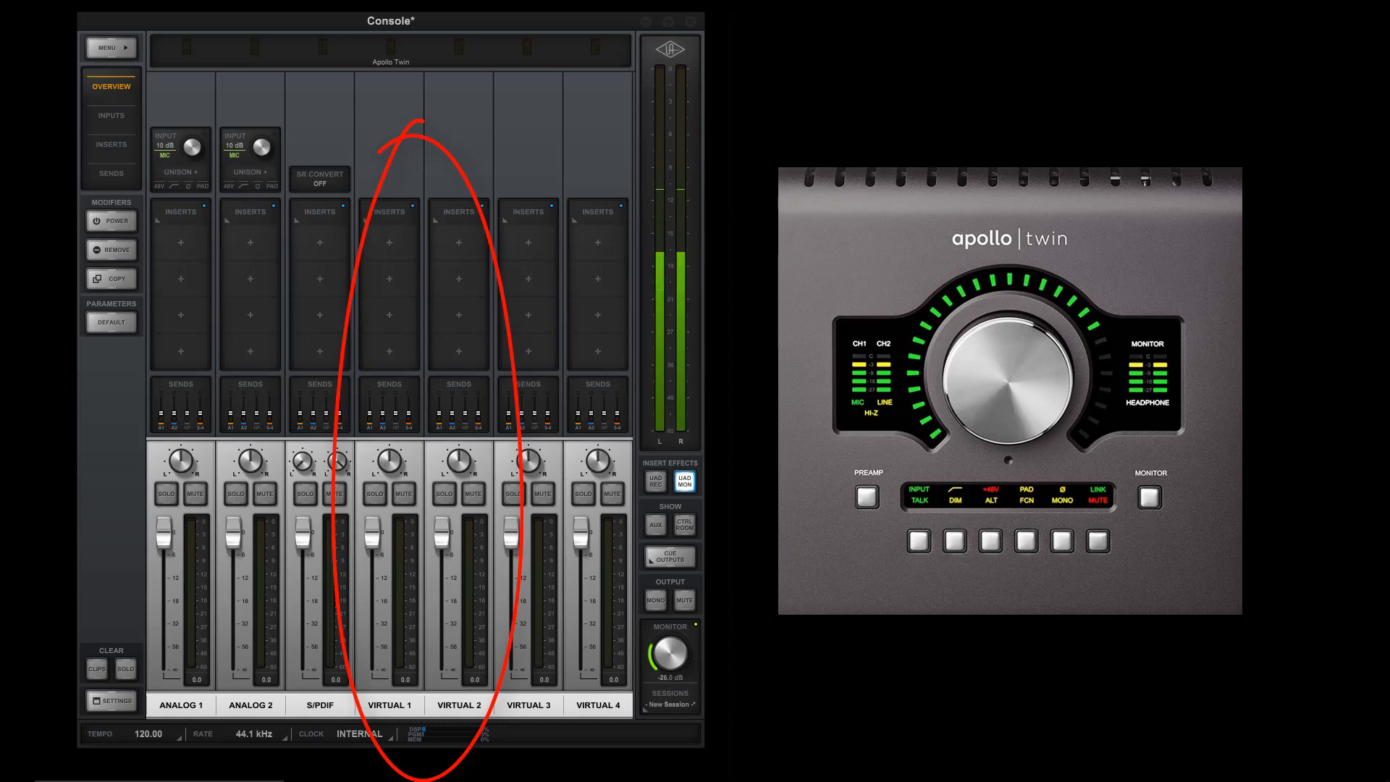
- Route Console output 1 to Apollo Twin > Virtual > VIRTUAL 1 in the I/O Matrix
{"action": "left_click", "coordinate": [110, 701]}
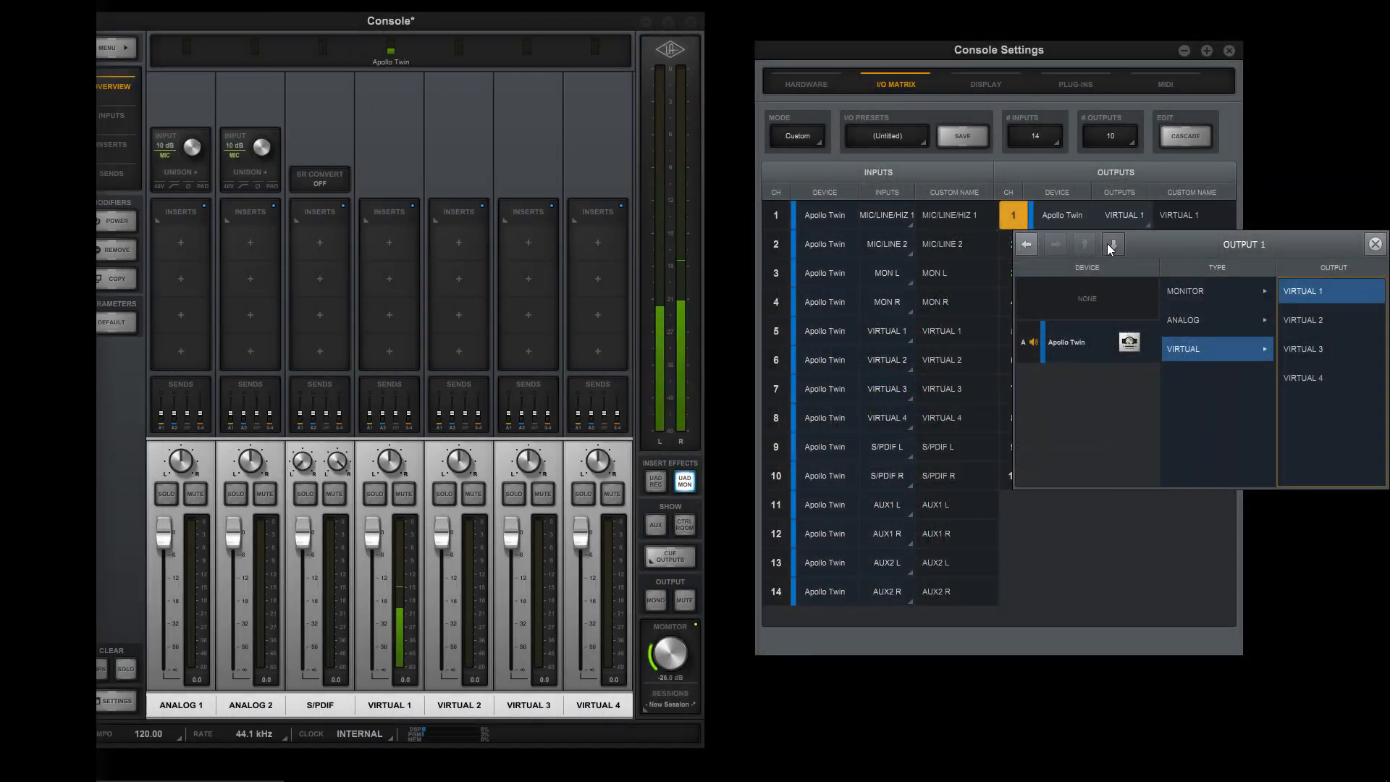
{"action": "left_click", "coordinate": [1112, 246]}
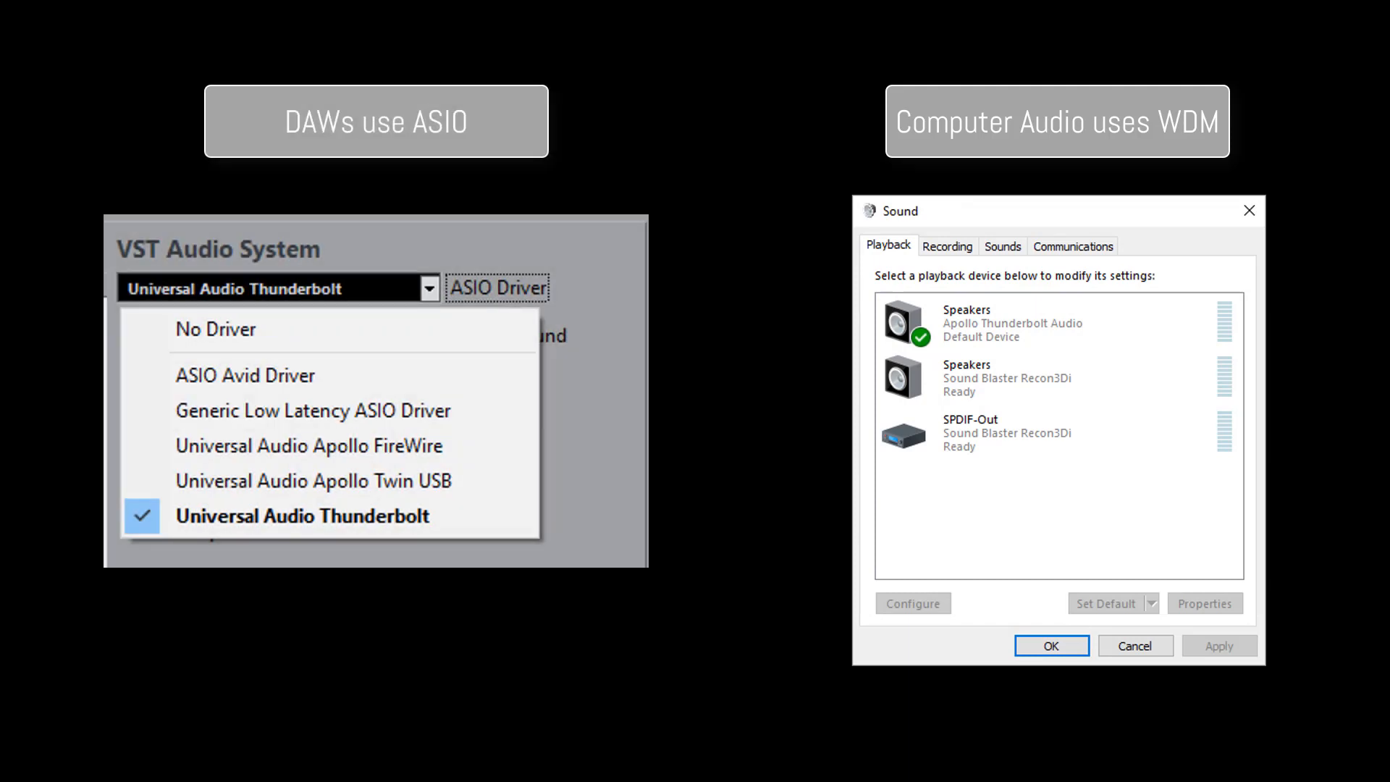
- Select the Speakers – Apollo Thunderbolt Audio entry on the Playback tab
{"action": "left_click", "coordinate": [1019, 323]}
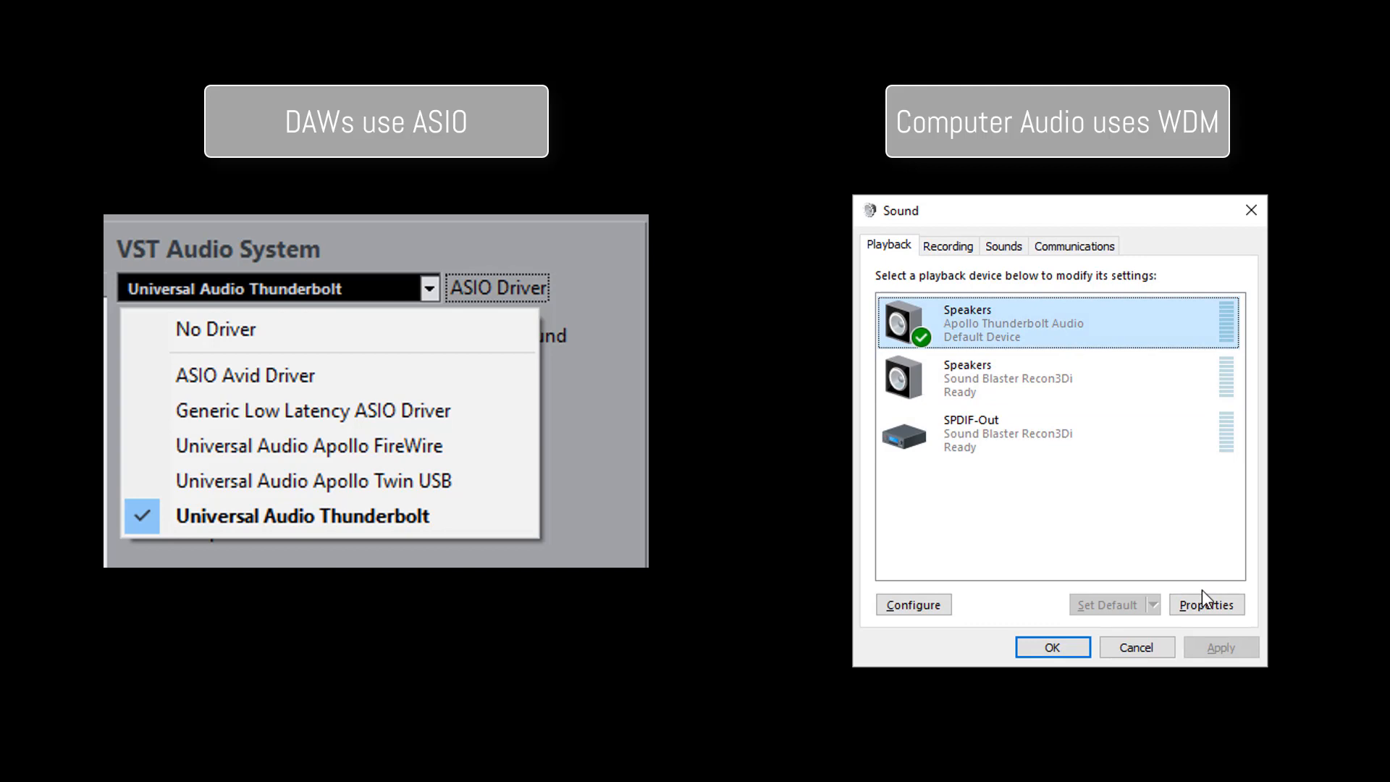
- Show the Apollo speakers' Advanced Default Format list, currently 32 bit, 44100 Hz
{"action": "left_click", "coordinate": [1205, 603]}
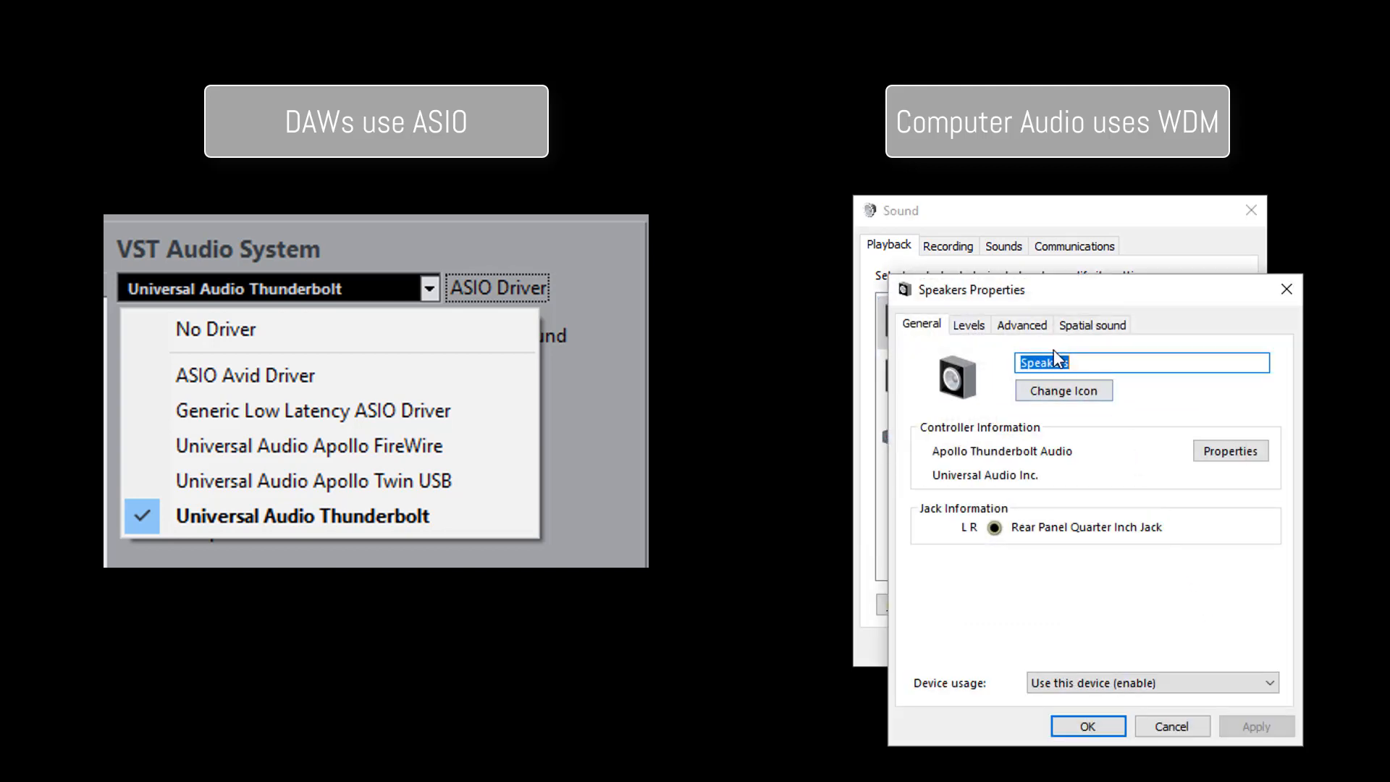
{"action": "left_click", "coordinate": [1021, 324]}
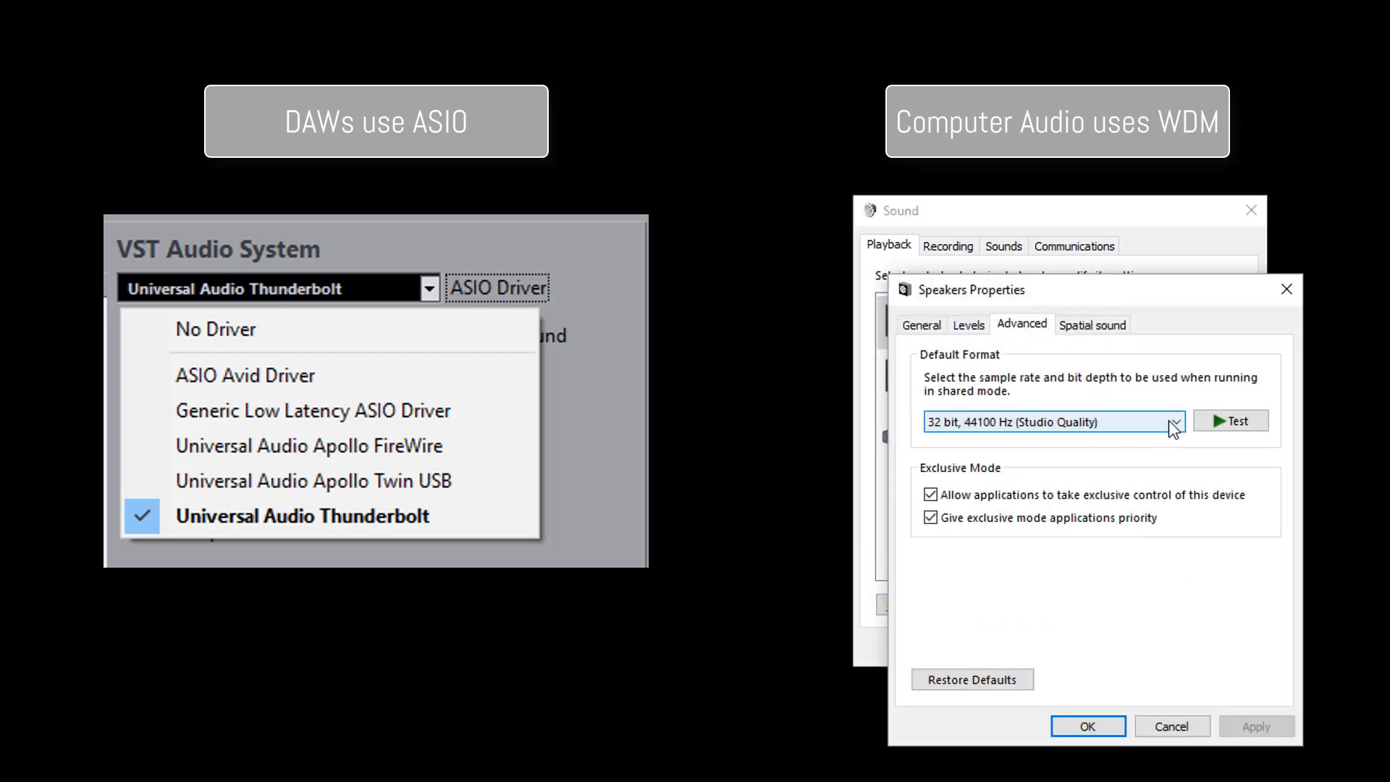
{"action": "left_click", "coordinate": [1171, 421]}
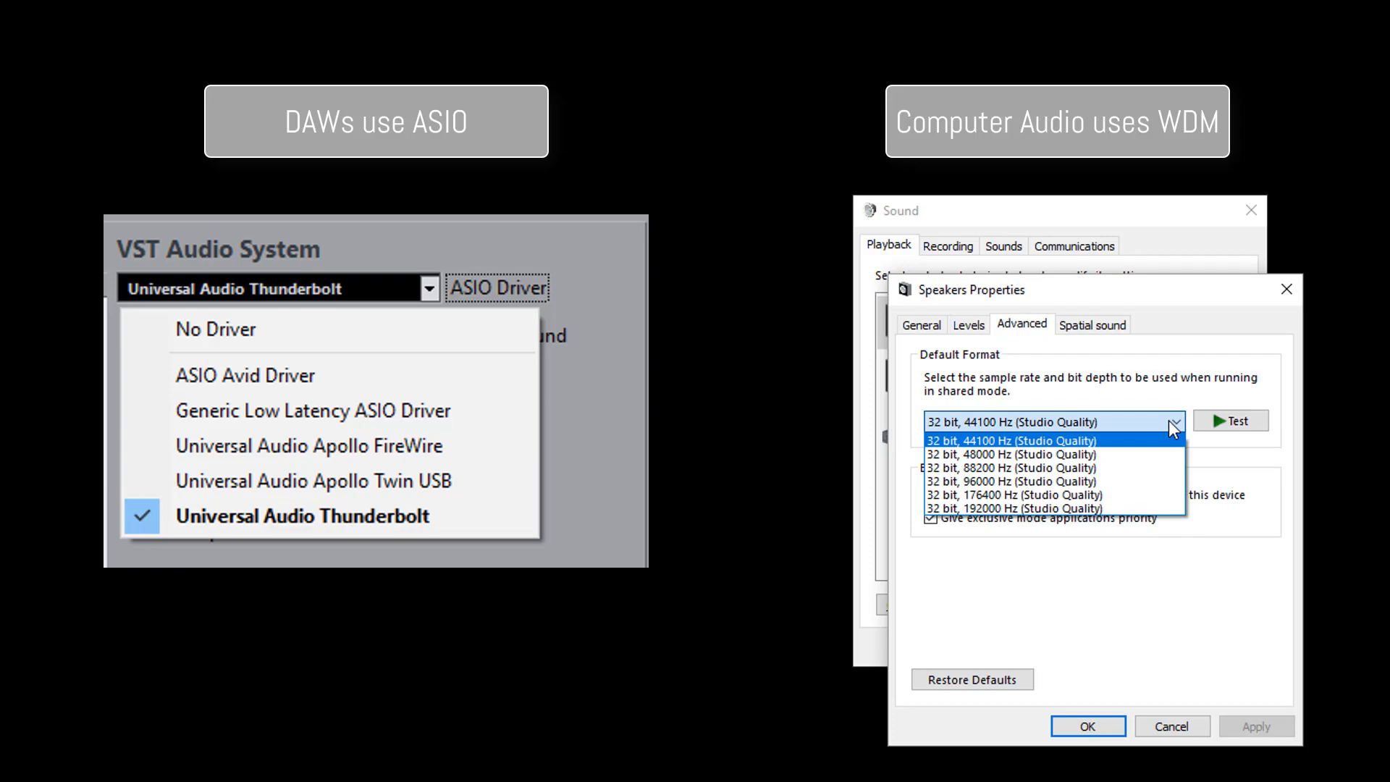